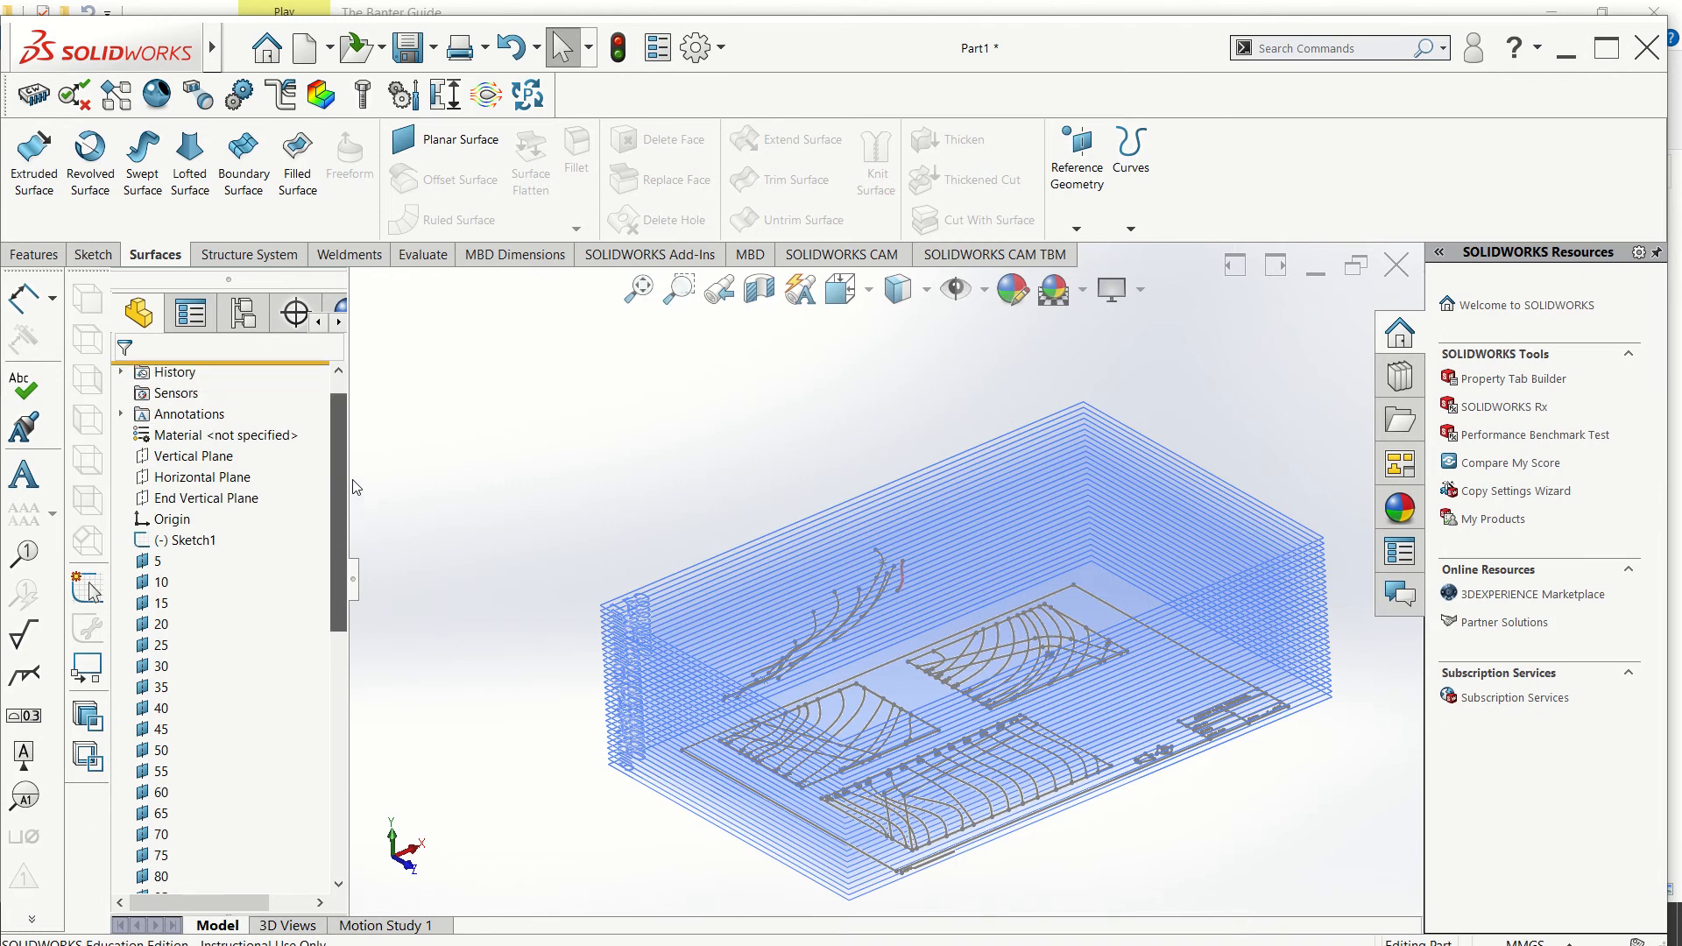
Select the Horizontal Plane in the FeatureManager tree as the sketch plane.
click(199, 477)
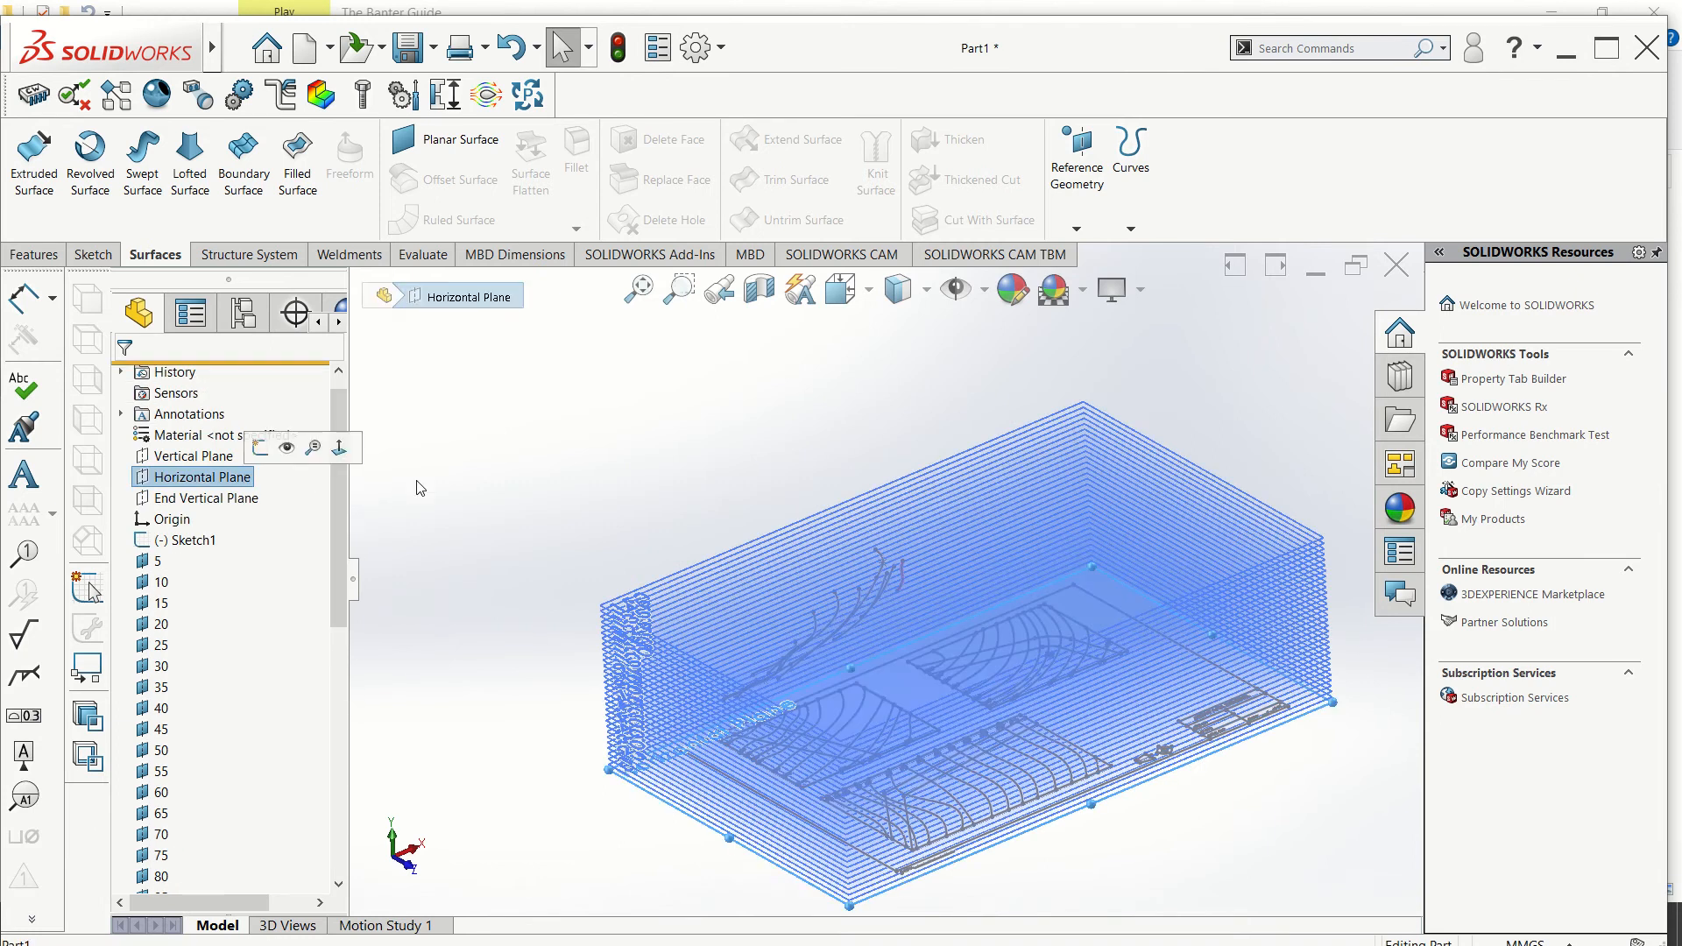
mouse_move(627, 515)
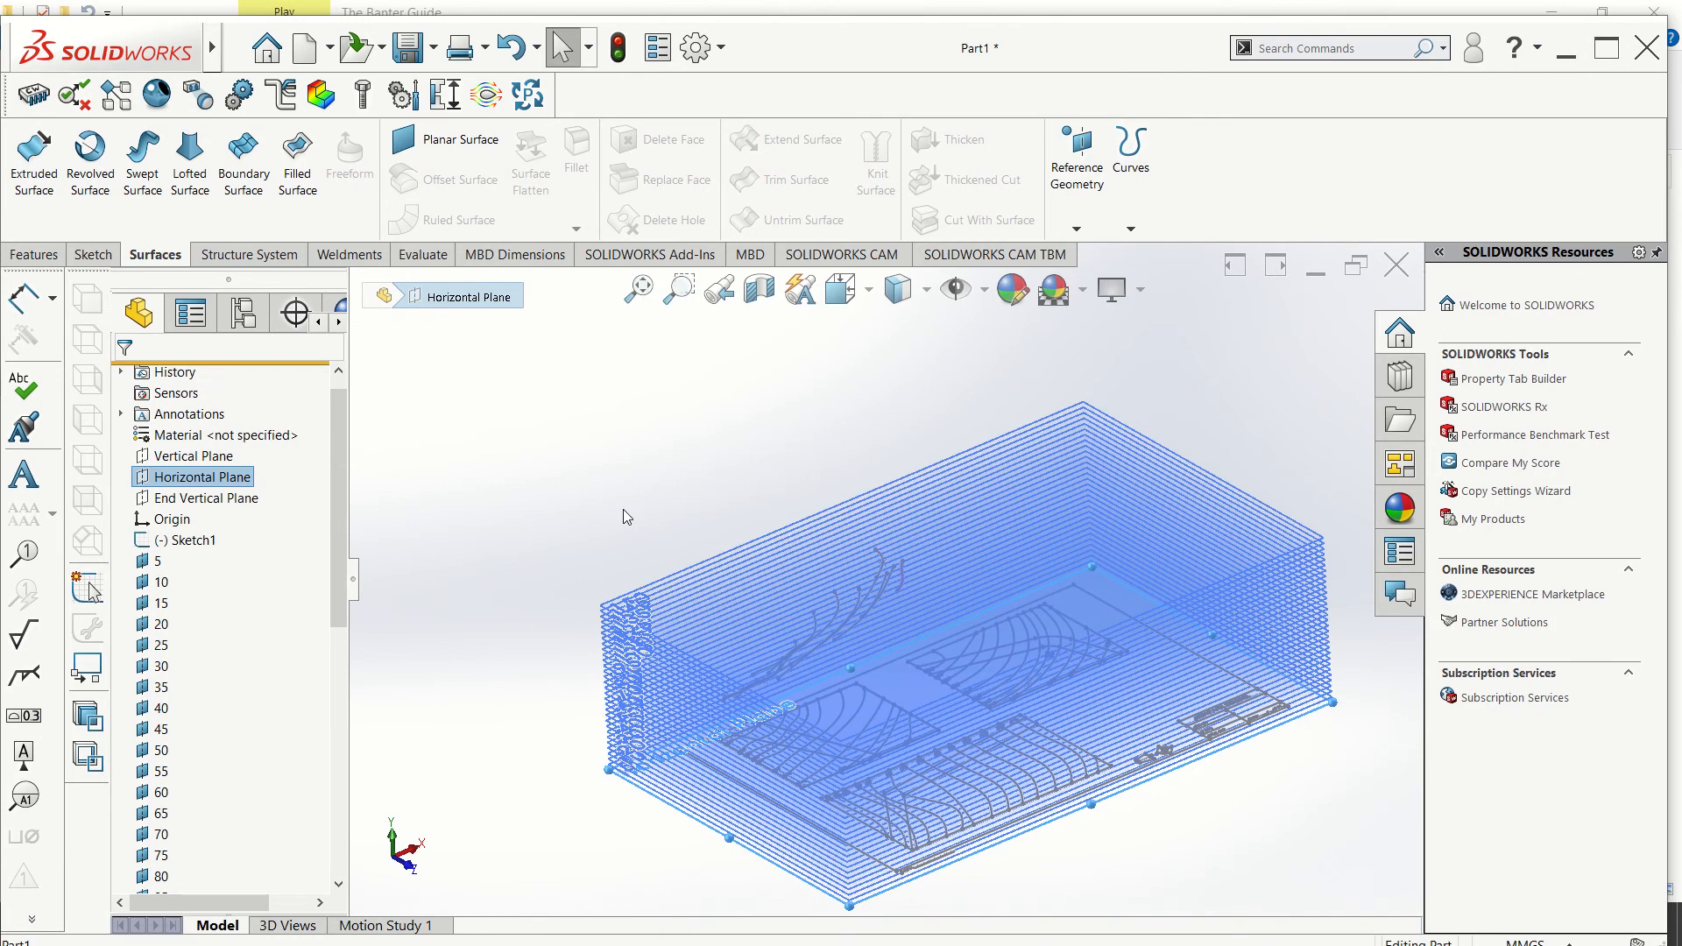
mouse_move(1025, 410)
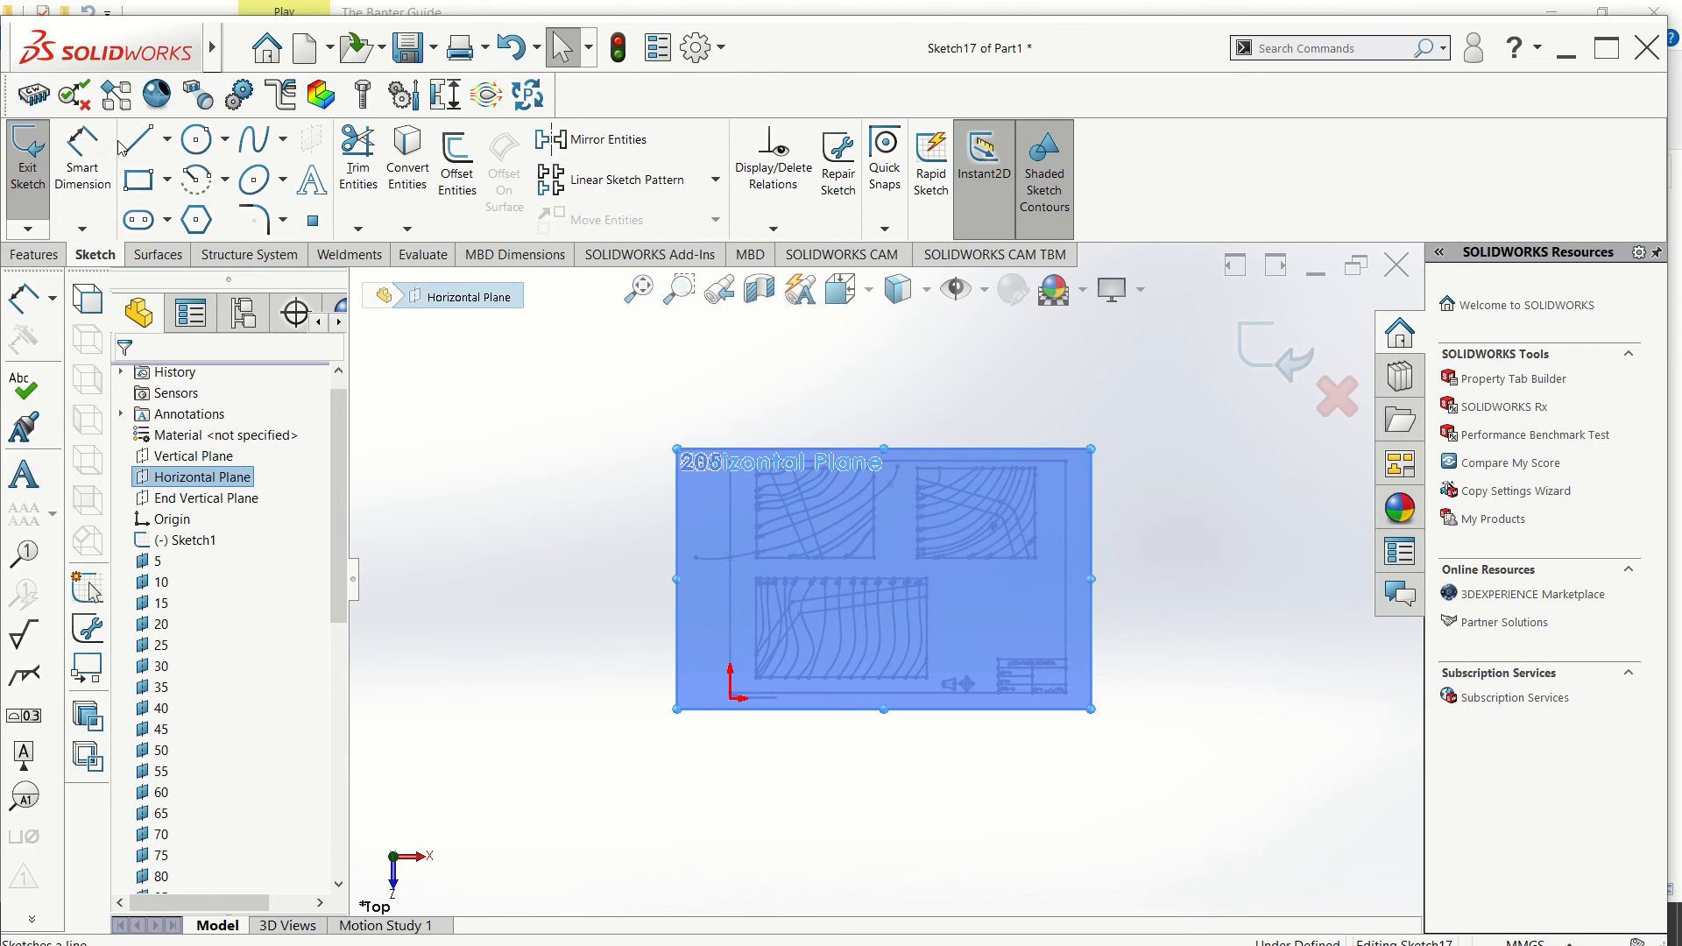
Start a new sketch on the Horizontal Plane, viewed normal from the top.
click(135, 140)
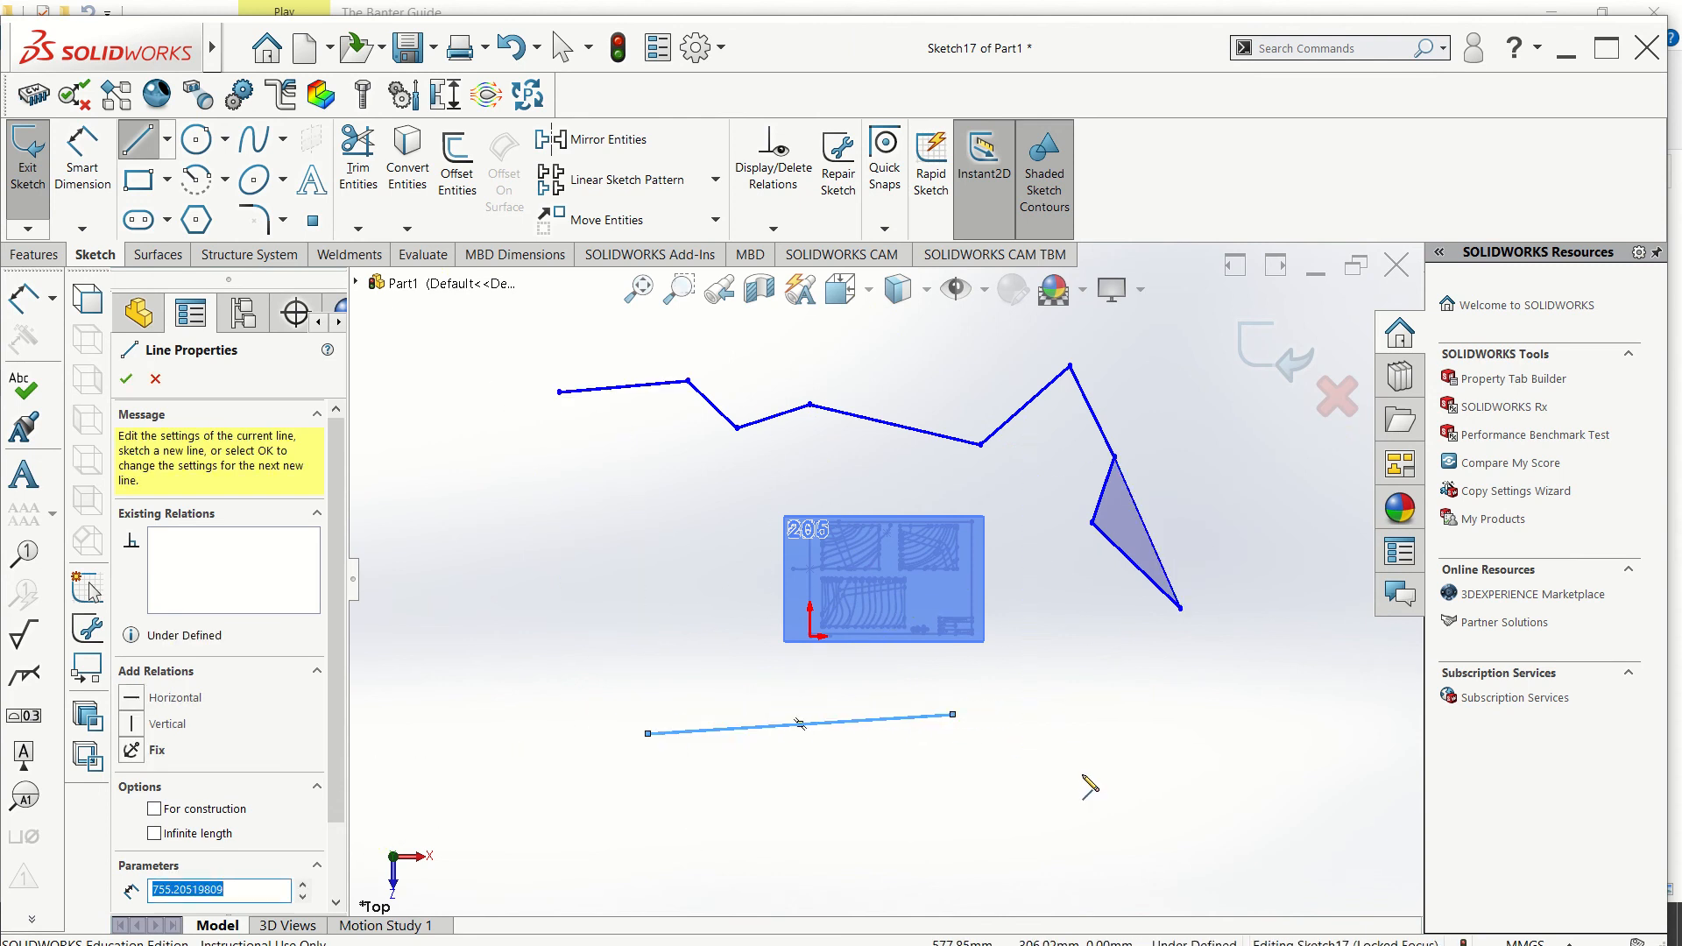
mouse_move(970, 729)
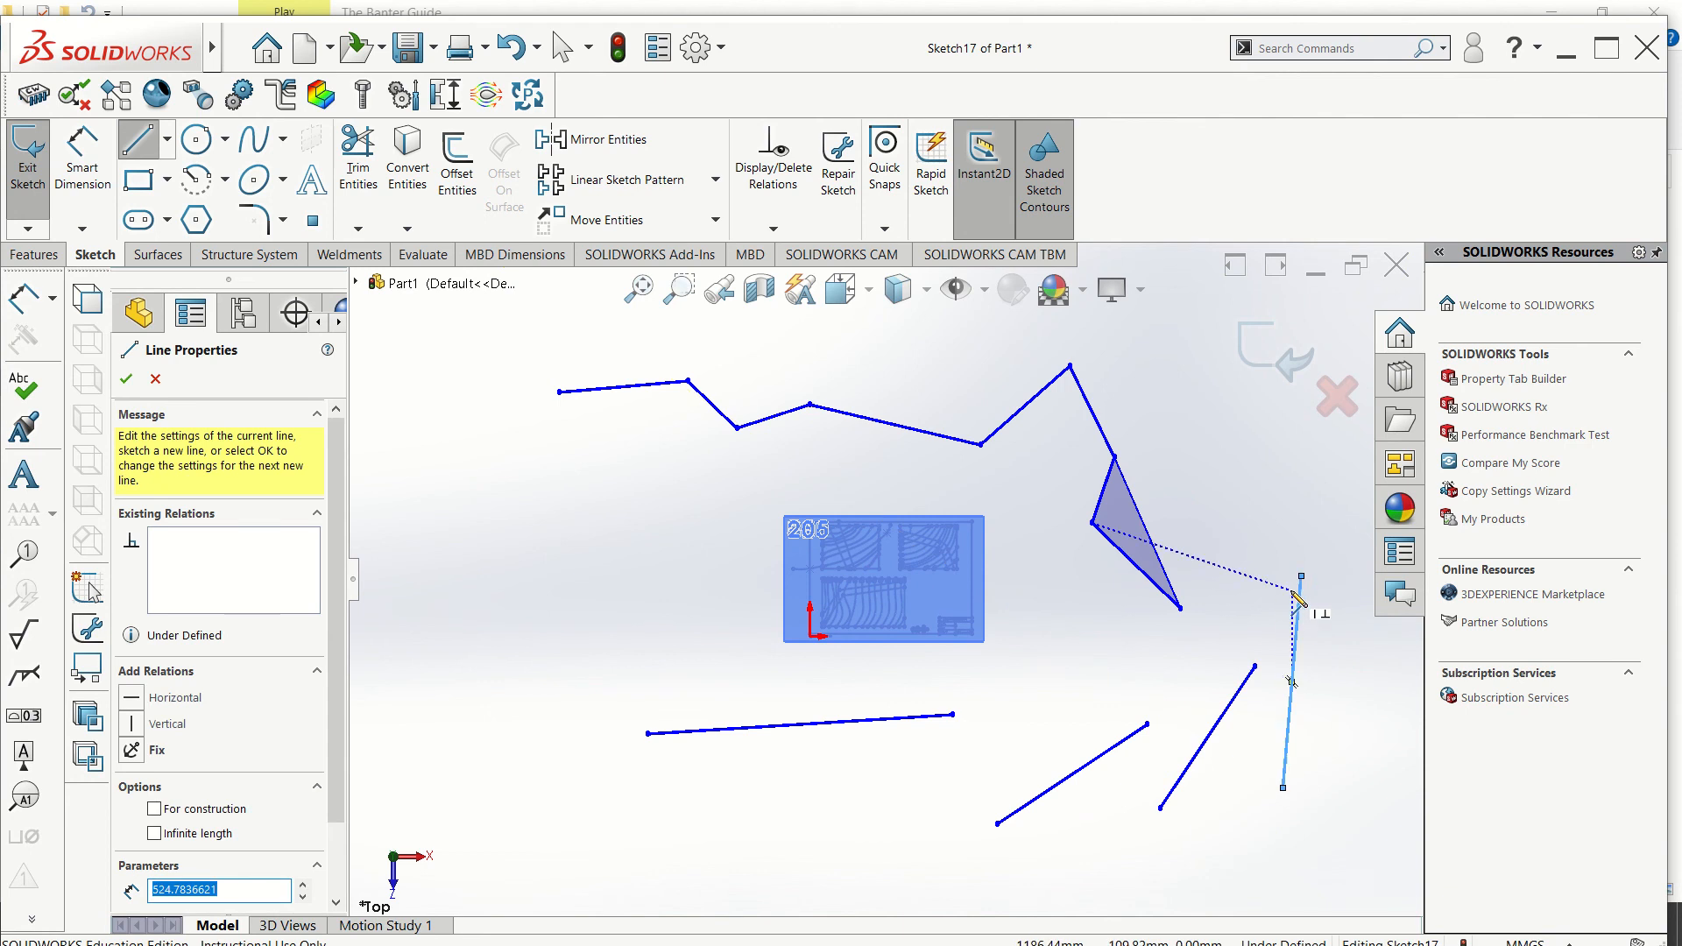
mouse_move(1027, 557)
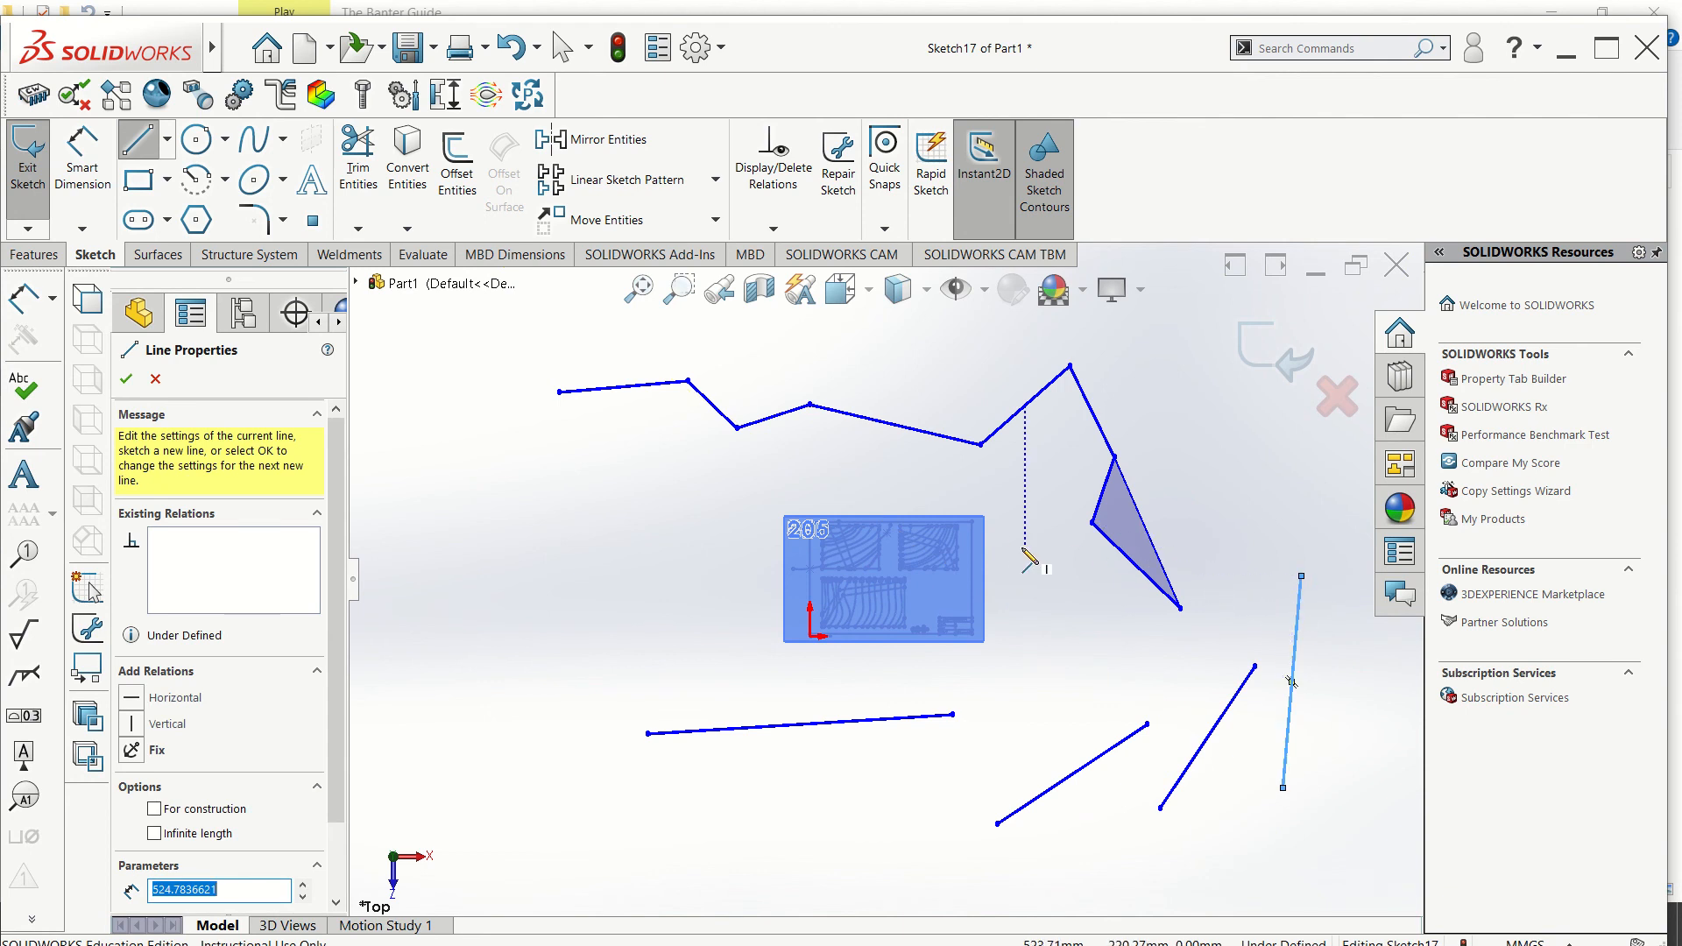